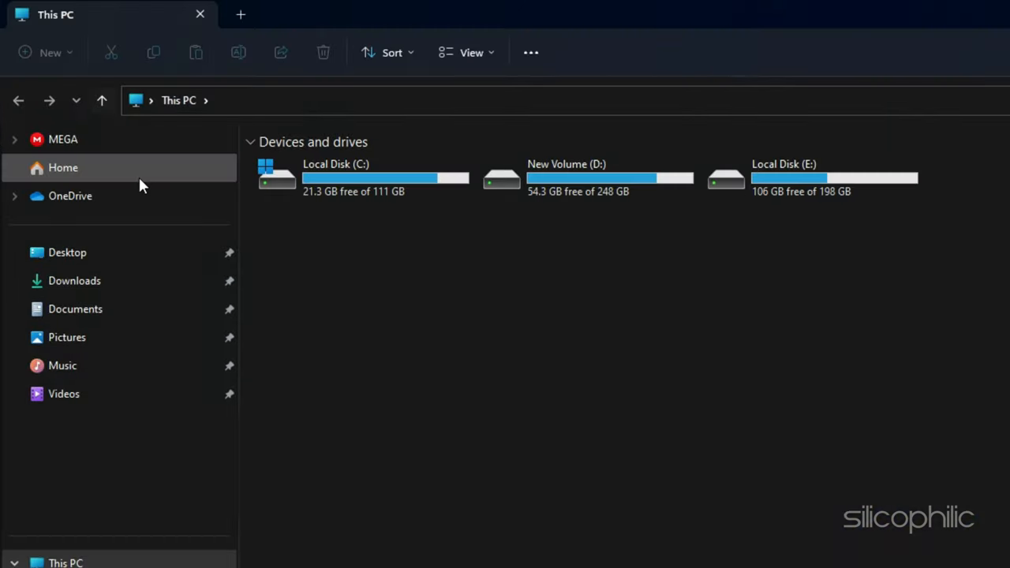
Step: Copy the Electronic Arts folder from Documents as a backup for the desktop
{"action": "left_click", "coordinate": [75, 307]}
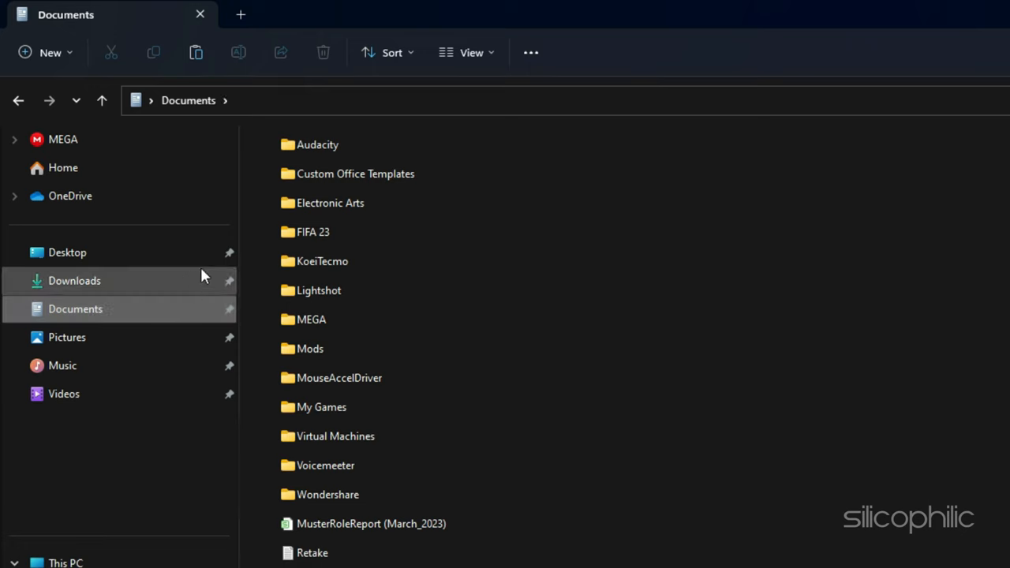
{"action": "right_click", "coordinate": [329, 202]}
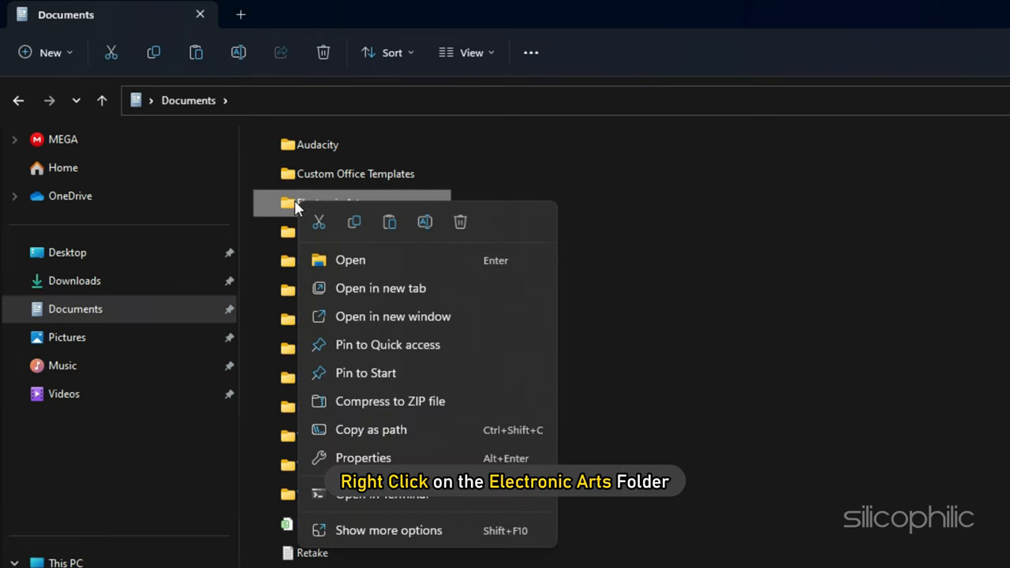
{"action": "mouse_move", "coordinate": [354, 221]}
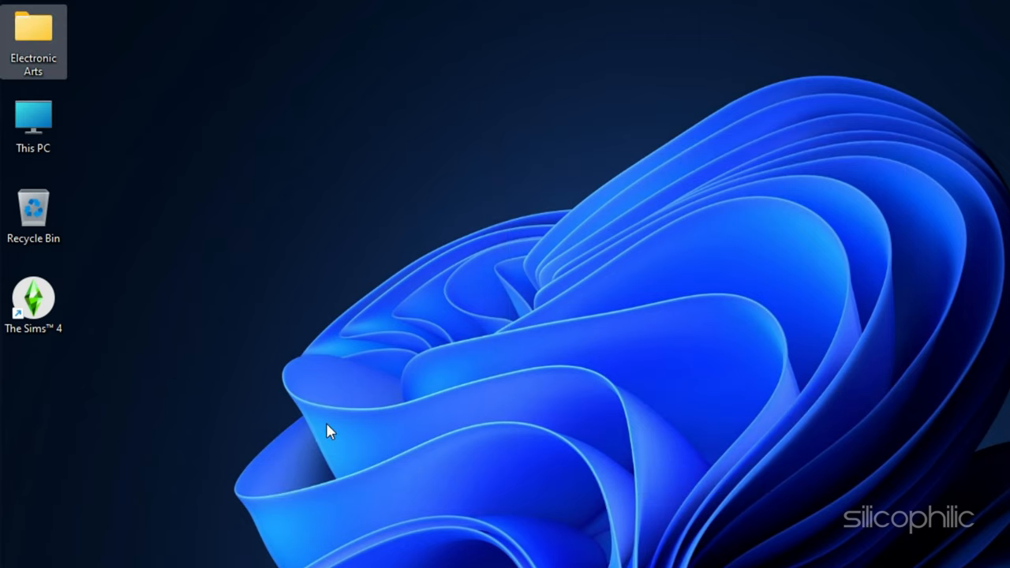
Step: Clear the mods from Electronic Arts > The Sims 4 > Mods and search mc_cleaner to confirm none remain
{"action": "double_click", "coordinate": [33, 41]}
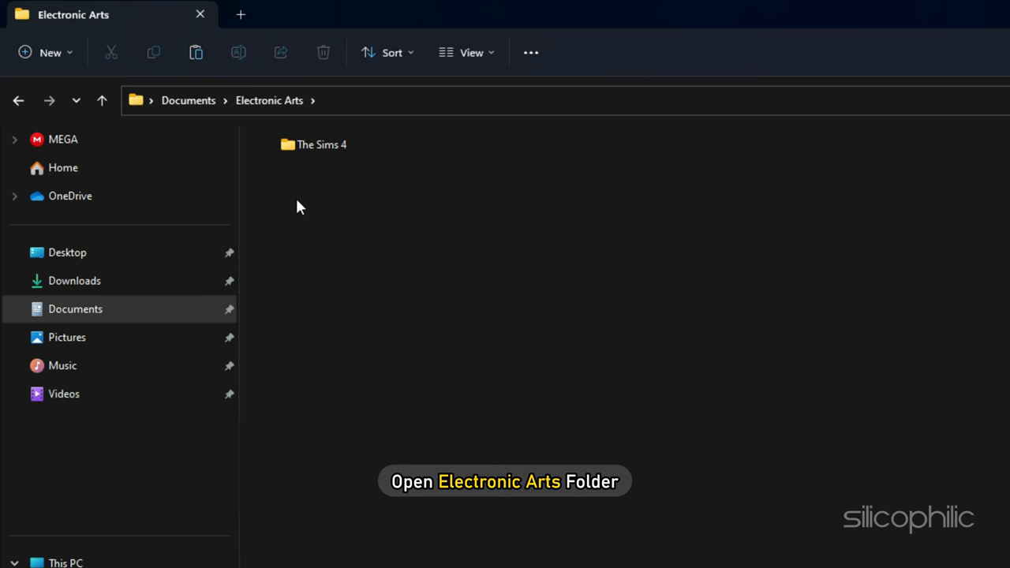
{"action": "double_click", "coordinate": [322, 145]}
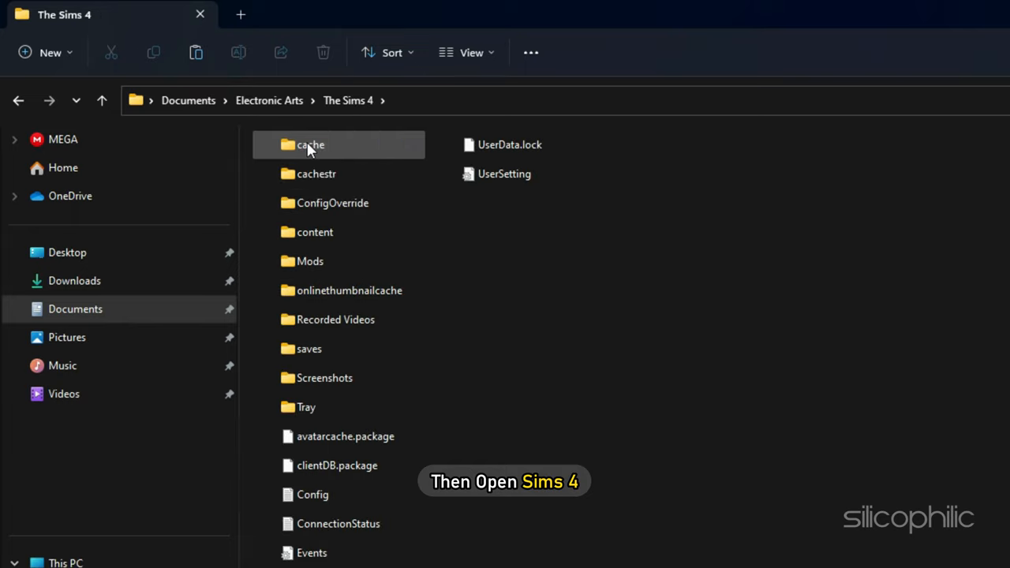
{"action": "double_click", "coordinate": [309, 262]}
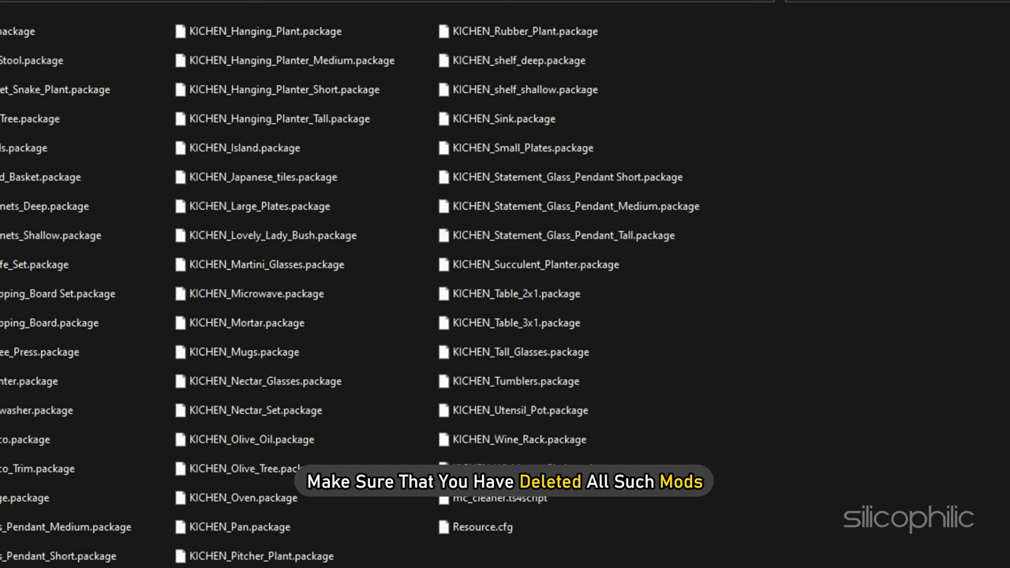
{"action": "type", "text": "mc_cleaner"}
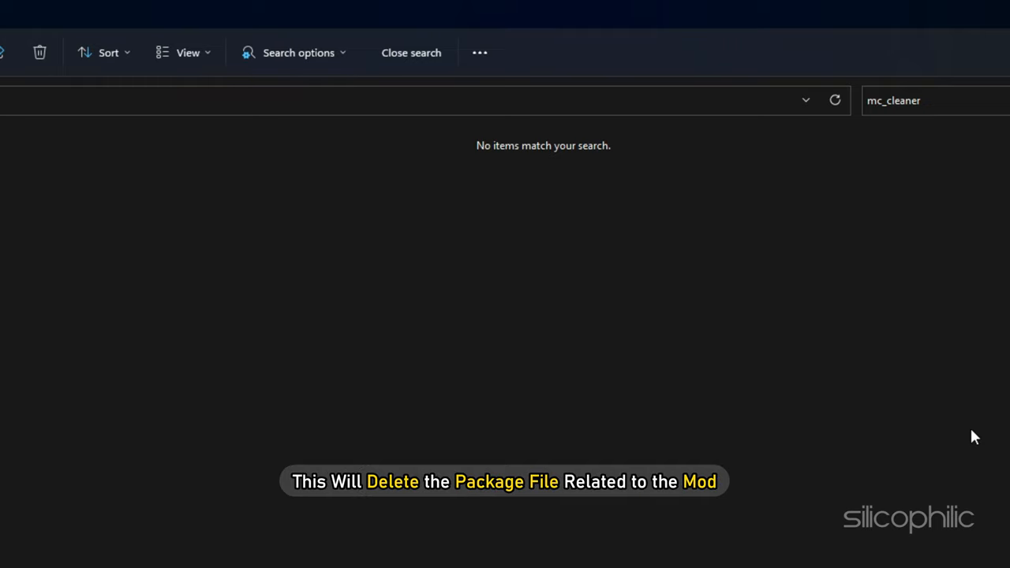
{"action": "left_click", "coordinate": [410, 52]}
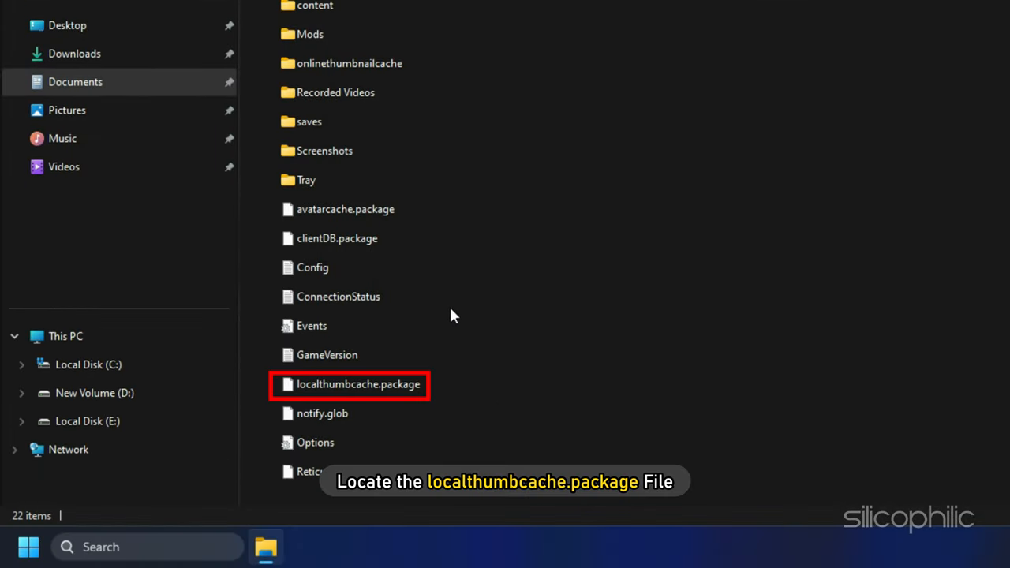
Step: Delete localthumbcache.package and Options.ini from The Sims 4 folder
{"action": "left_click", "coordinate": [359, 385]}
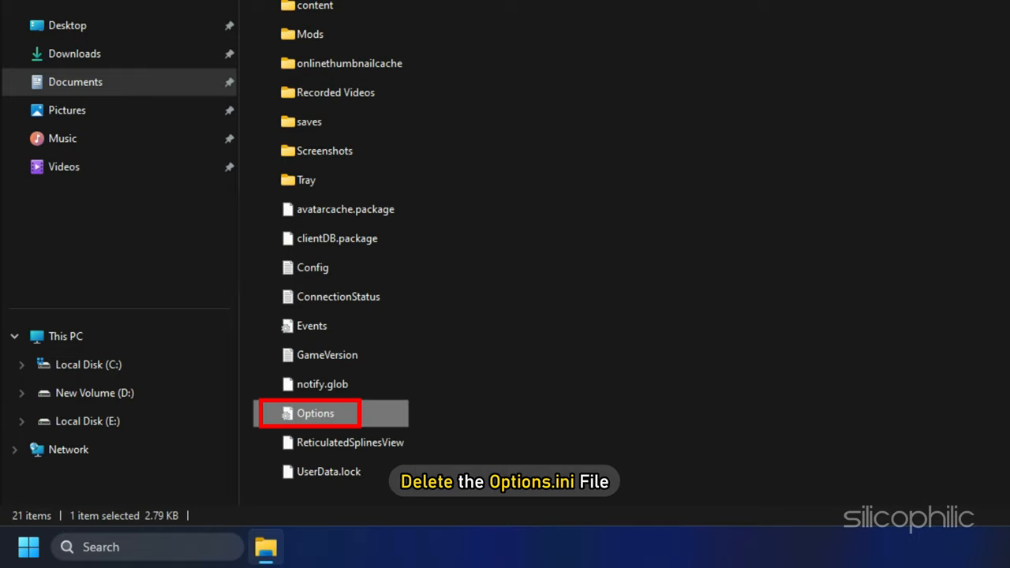
{"action": "key", "text": "Delete"}
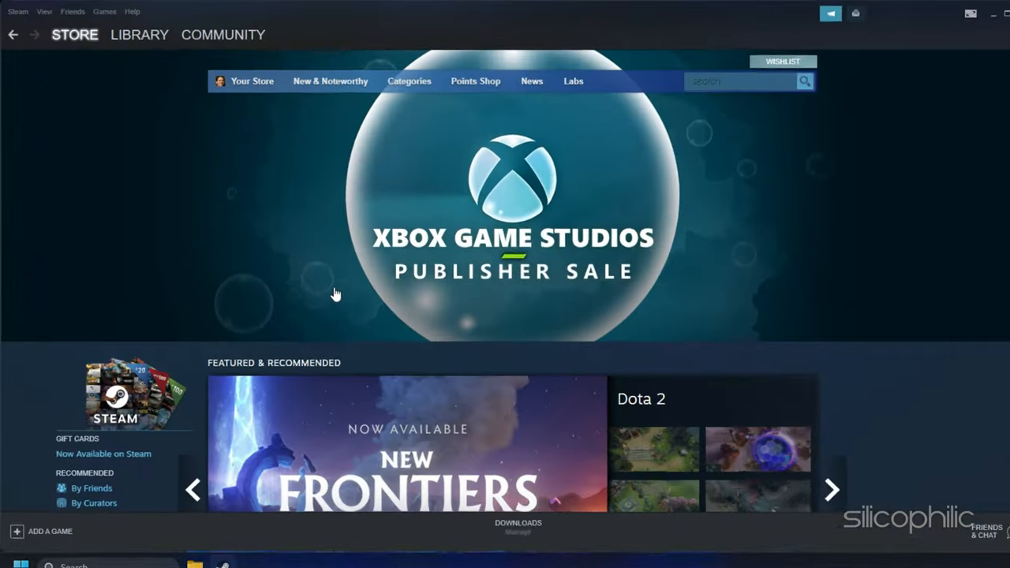
Step: Verify The Sims 4's game file integrity from its Local Files properties in the Steam Library
{"action": "left_click", "coordinate": [139, 34]}
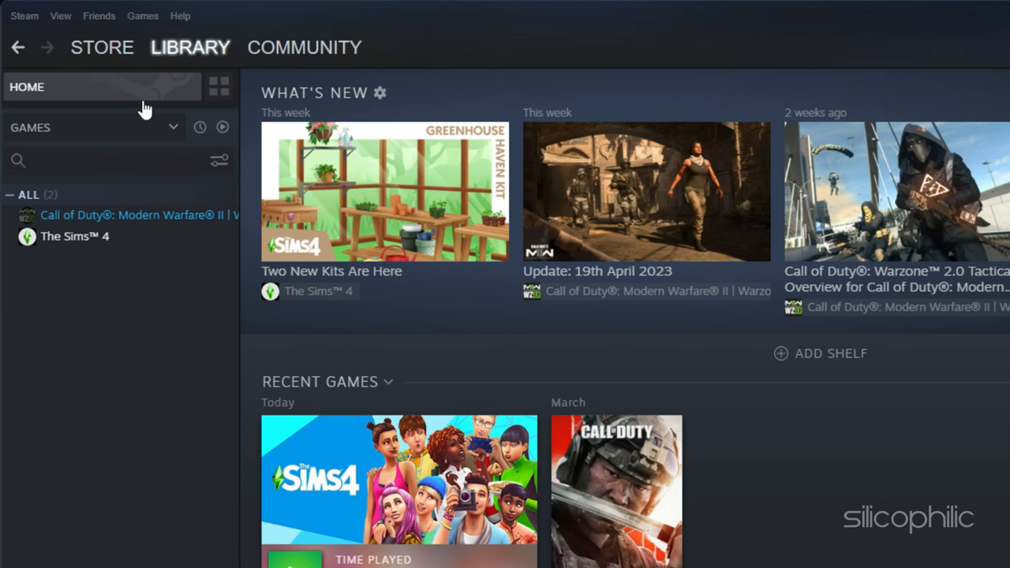
{"action": "right_click", "coordinate": [76, 237]}
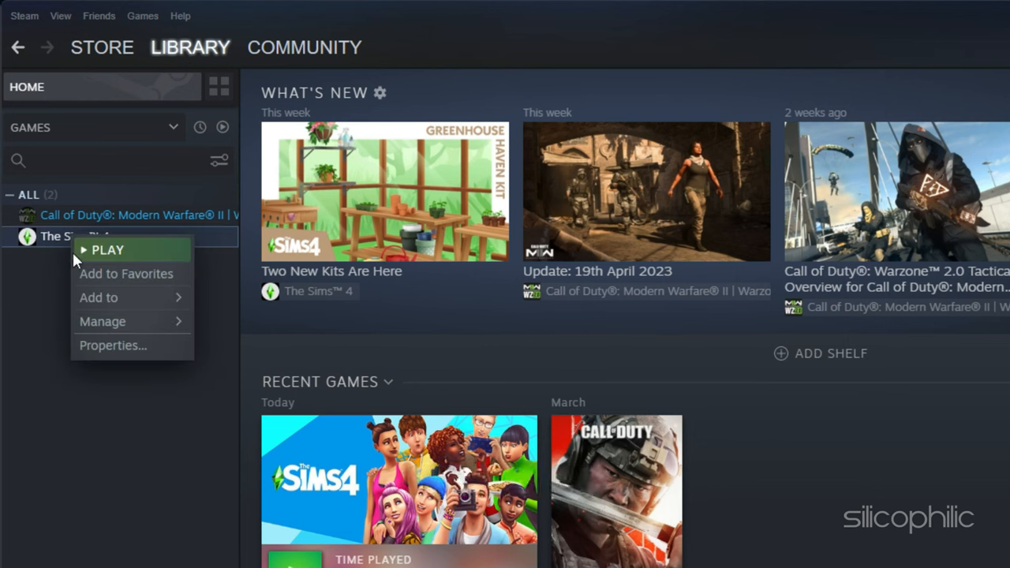
{"action": "left_click", "coordinate": [114, 344]}
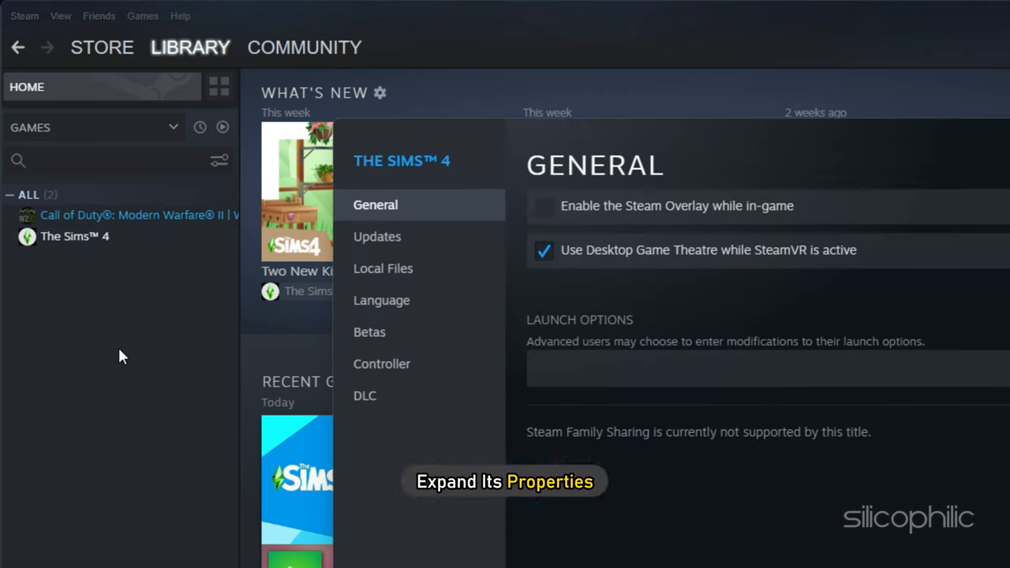
{"action": "left_click", "coordinate": [383, 269]}
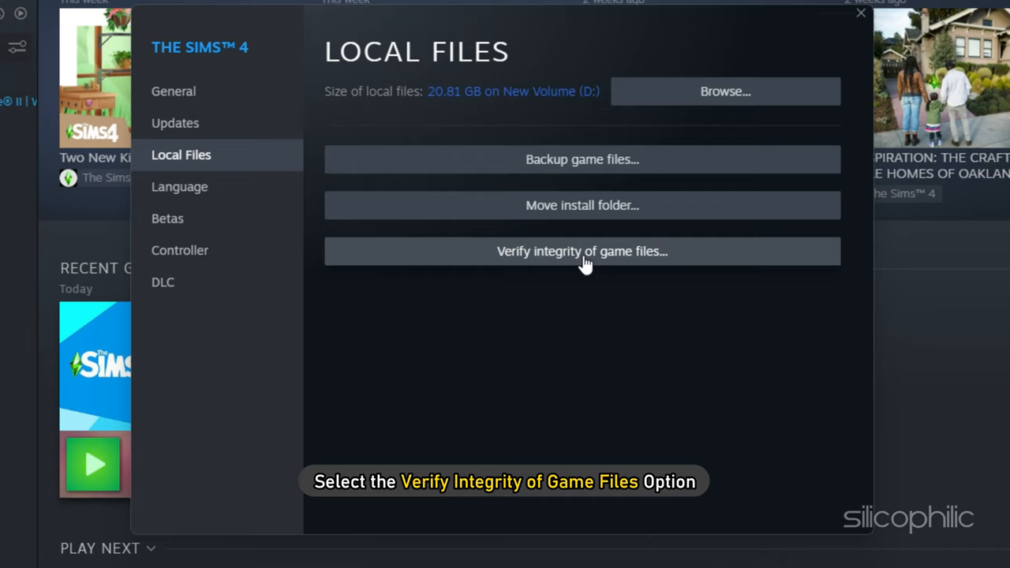
{"action": "left_click", "coordinate": [581, 251]}
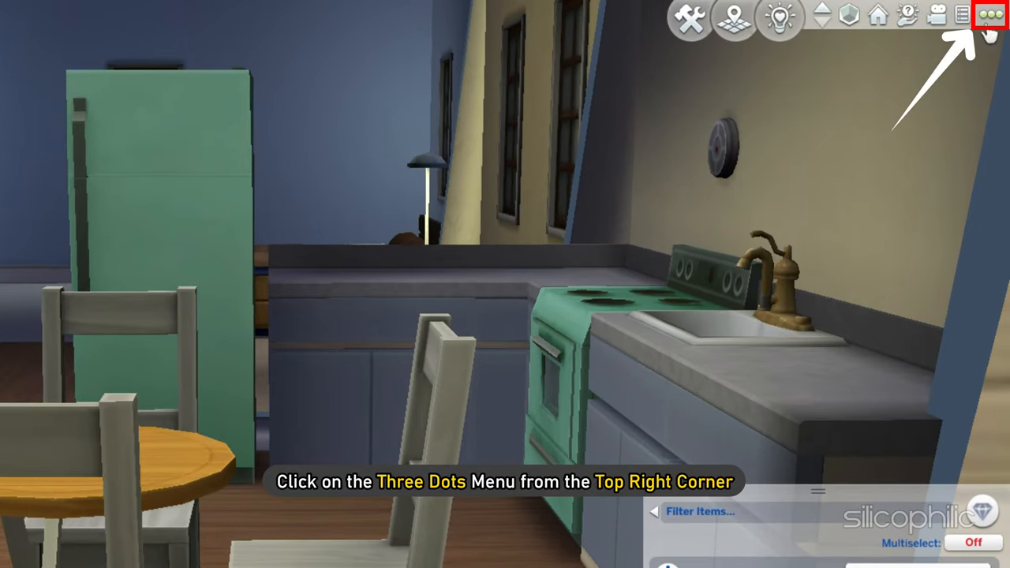
Step: Save the game as a new slot named 'New Saved Game' via the in-game menu's Save As
{"action": "left_click", "coordinate": [991, 16]}
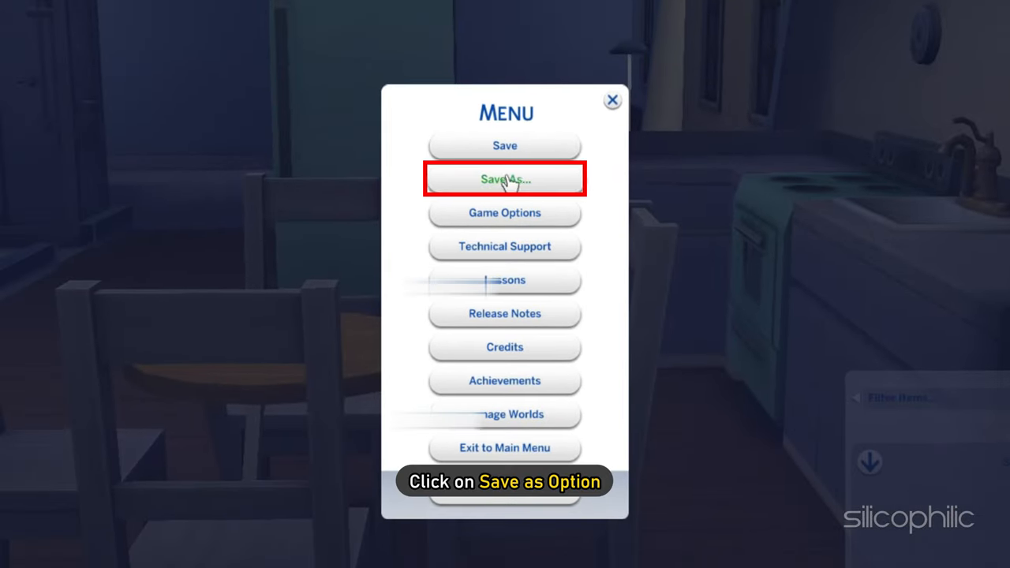
{"action": "left_click", "coordinate": [505, 178]}
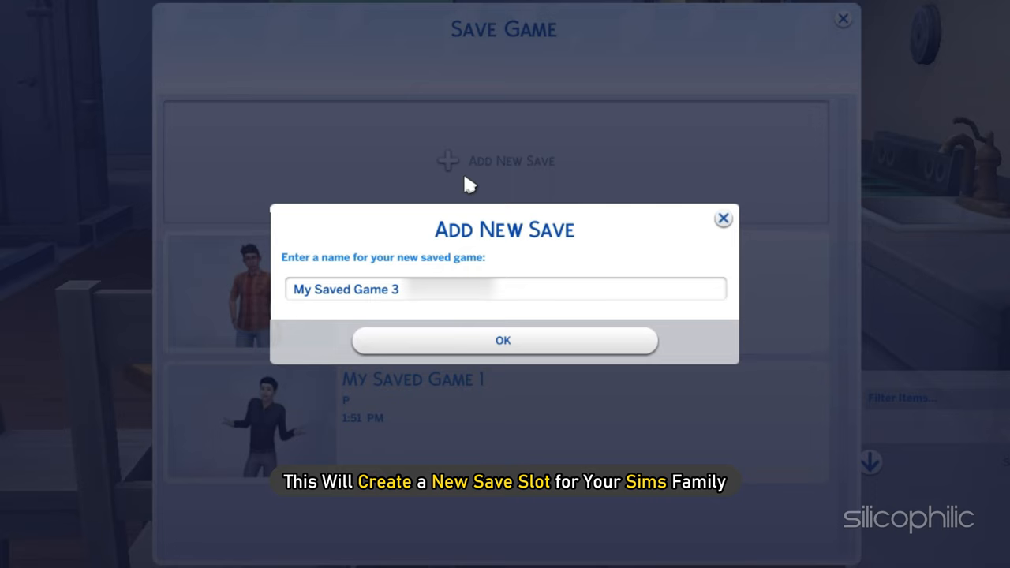
{"action": "type", "text": "New Saved Game"}
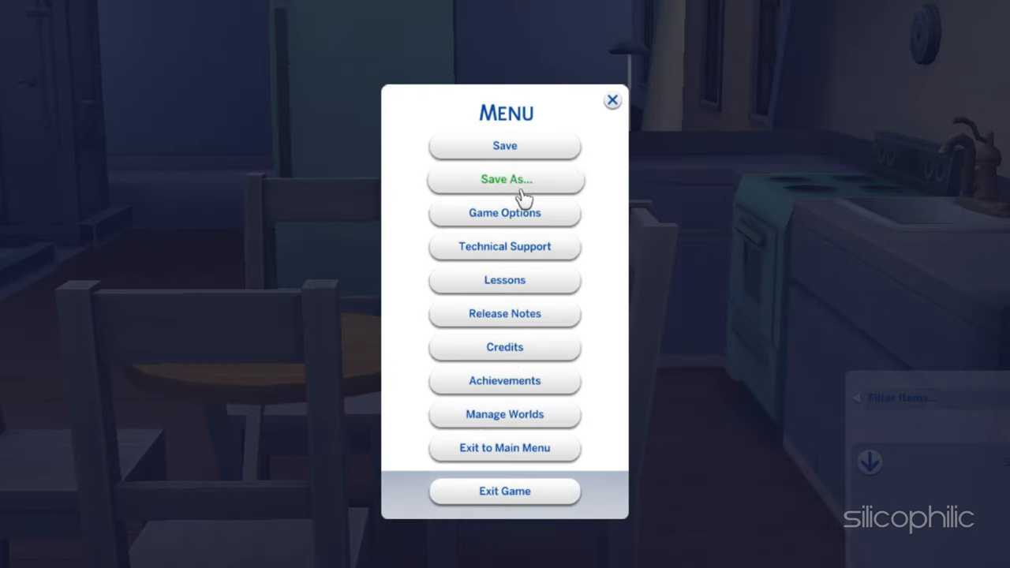
{"action": "left_click", "coordinate": [505, 180]}
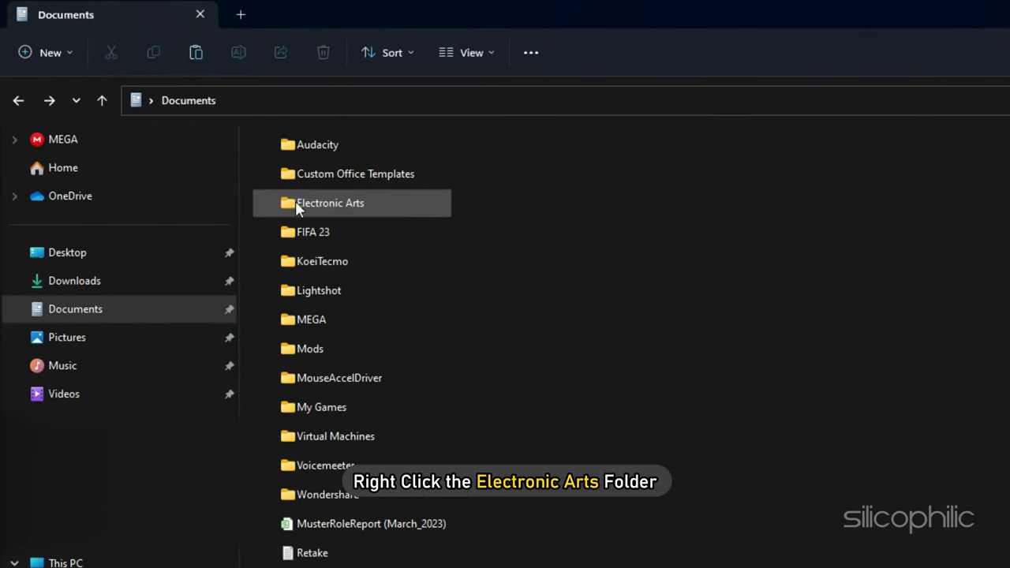
Step: Rename the Documents Electronic Arts folder to 'Electronic Arts Old'
{"action": "right_click", "coordinate": [330, 202]}
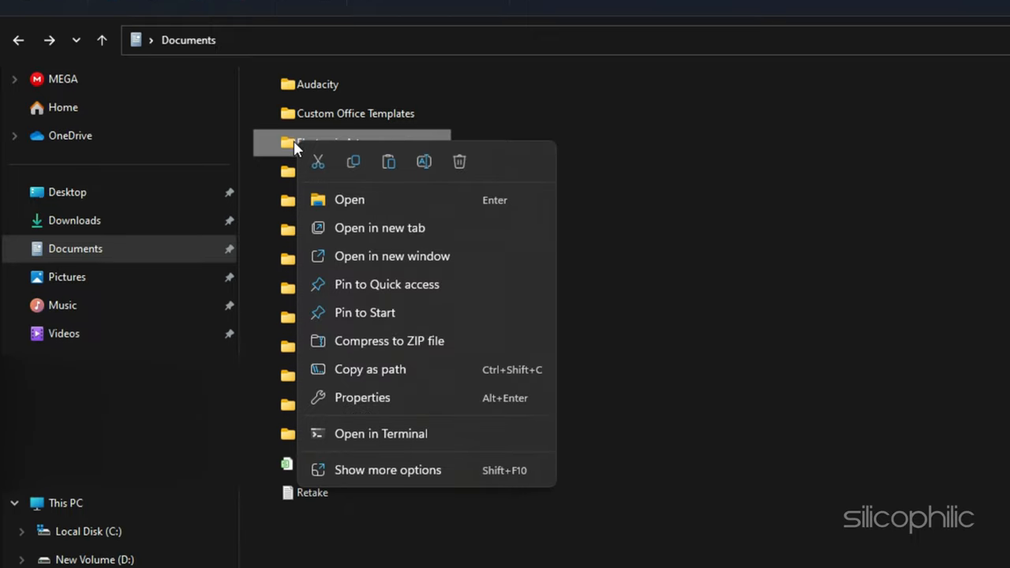
{"action": "left_click", "coordinate": [388, 470]}
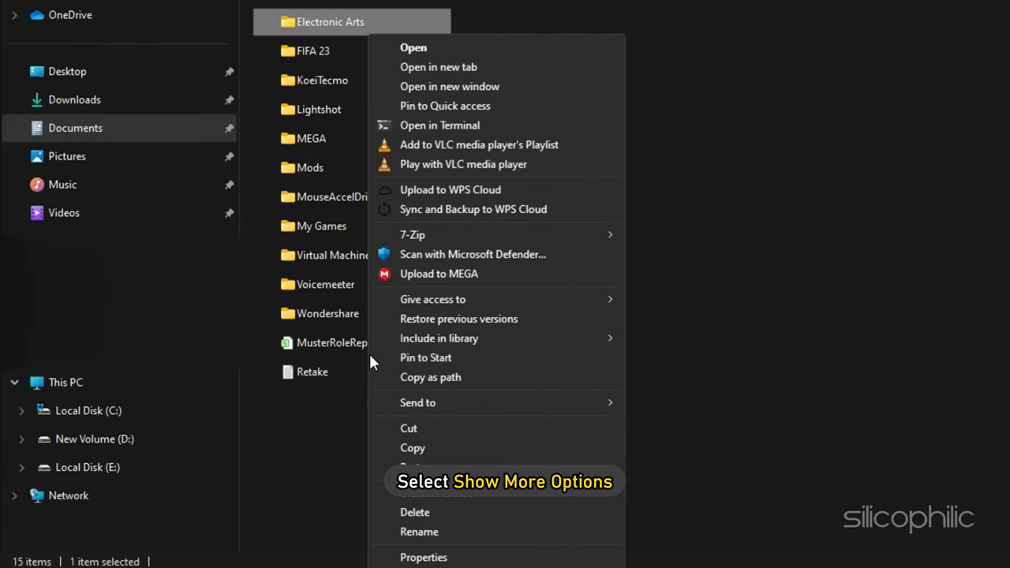
{"action": "left_click", "coordinate": [420, 530]}
{"action": "type", "text": " Old"}
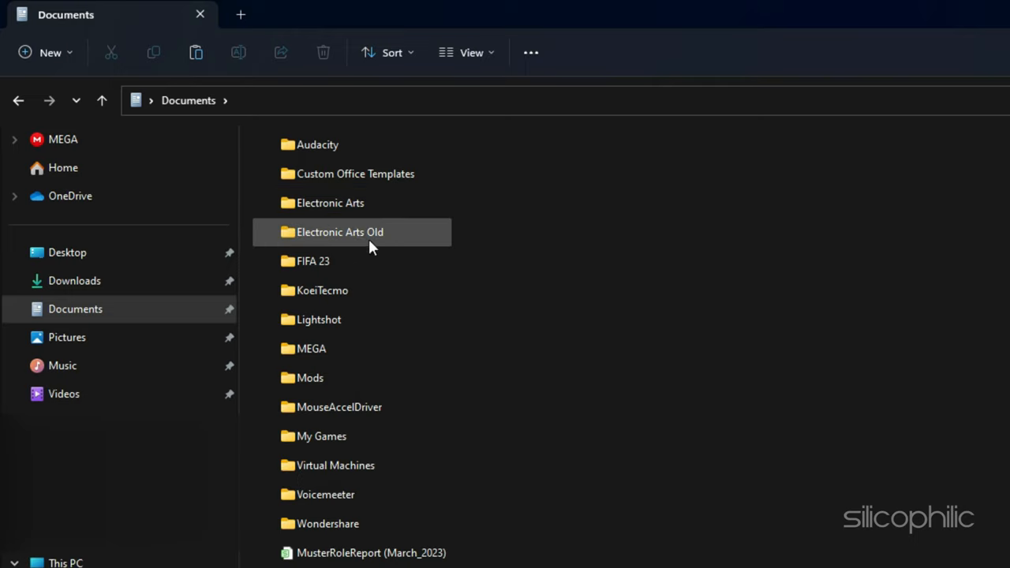
Step: Copy the Tray files and saves from Electronic Arts Old's Sims 4 folder into the new Electronic Arts folder
{"action": "double_click", "coordinate": [339, 230]}
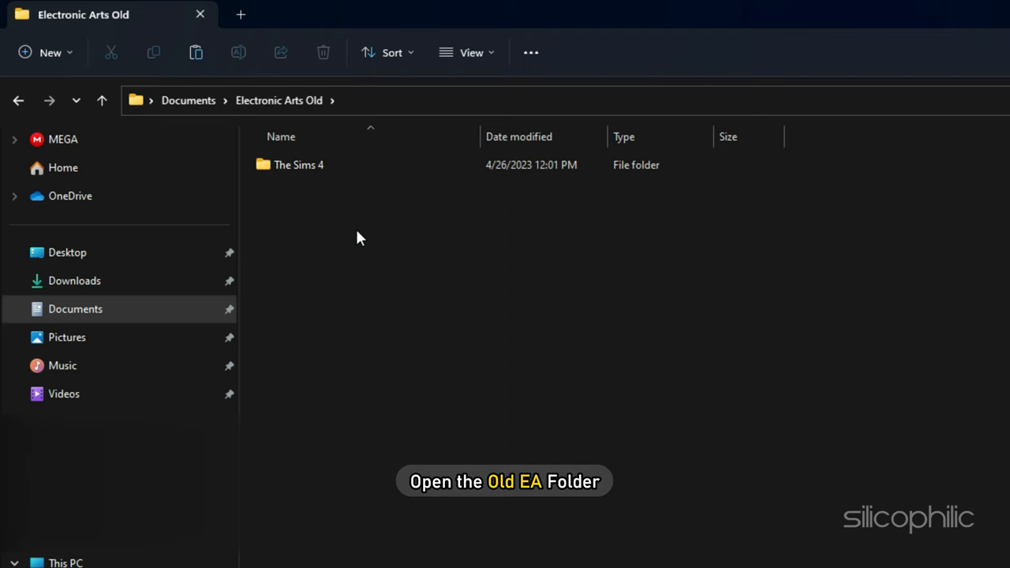
{"action": "double_click", "coordinate": [300, 165]}
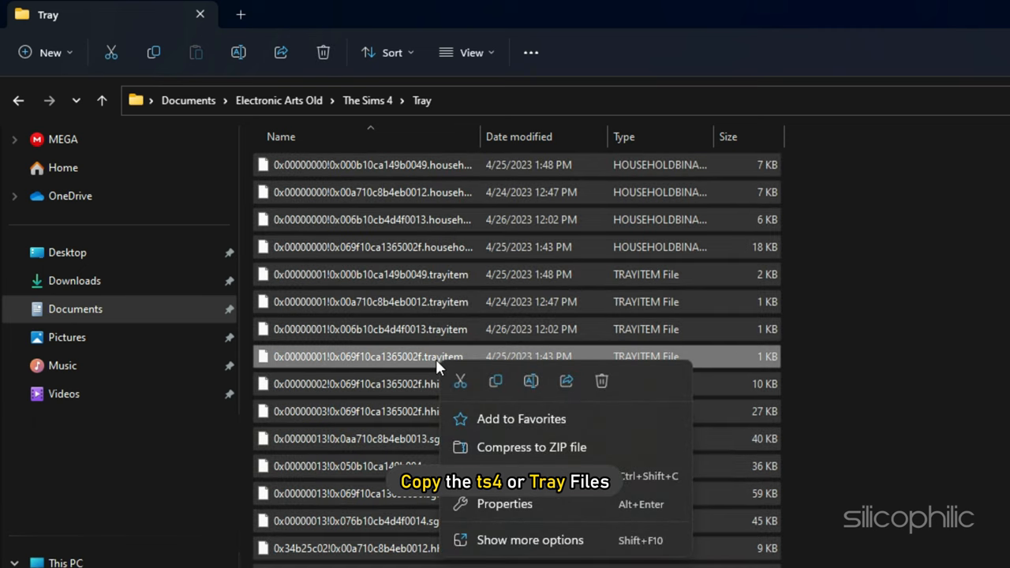
{"action": "left_click", "coordinate": [188, 101]}
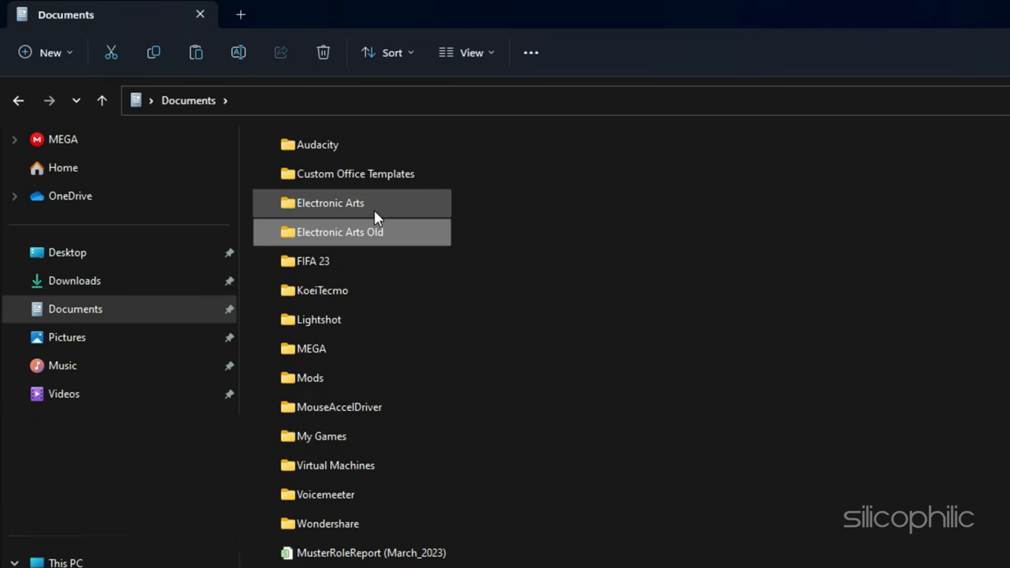
{"action": "double_click", "coordinate": [330, 202]}
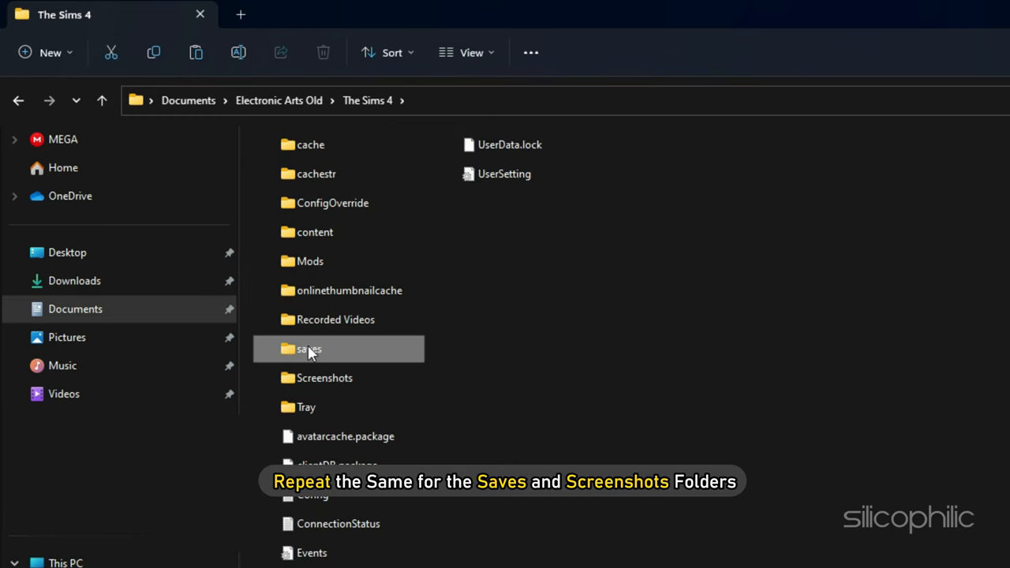
{"action": "left_click", "coordinate": [188, 101]}
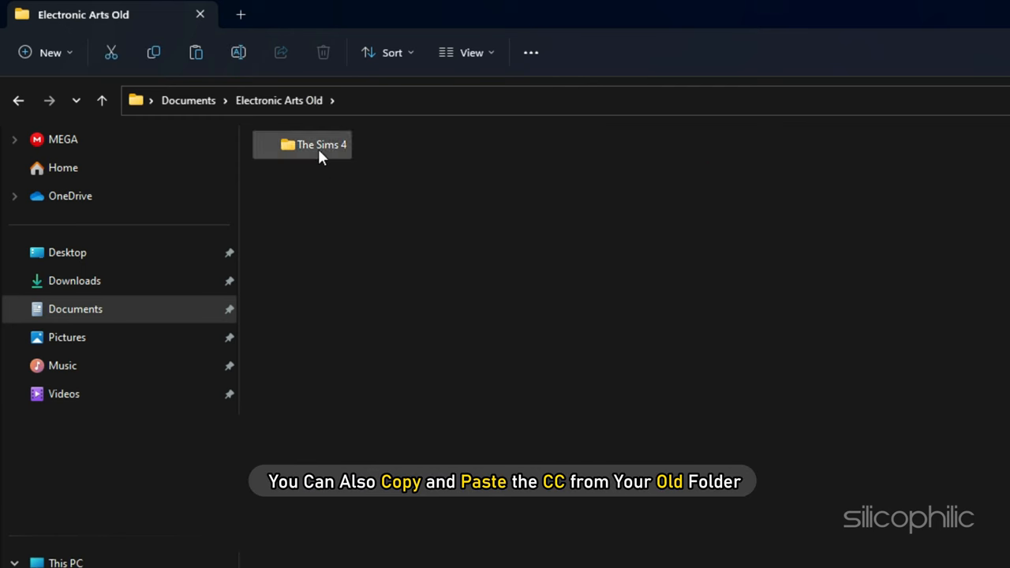
Step: Go into the new Sims 4 folder's Mods folder to restore the custom content
{"action": "double_click", "coordinate": [322, 146]}
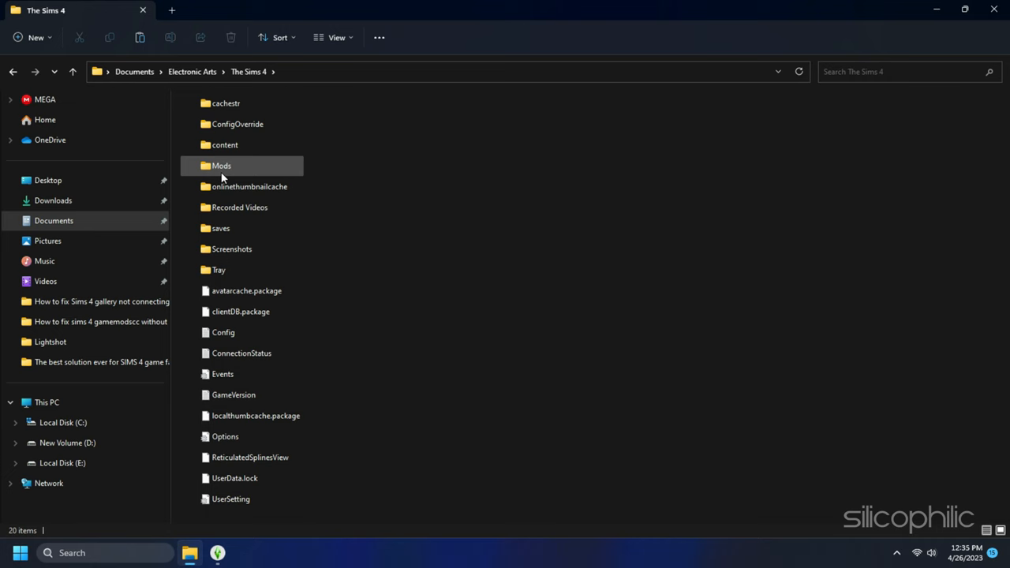
{"action": "double_click", "coordinate": [221, 166]}
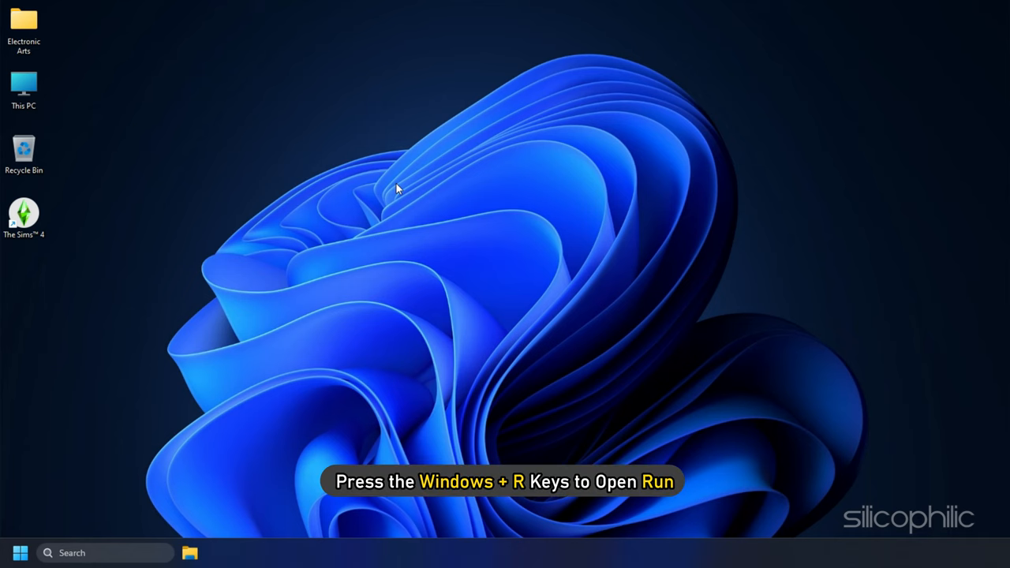
Step: Run appwiz.cpl and launch The Sims 4 uninstall, accepting the UAC prompt
{"action": "key", "text": "win+r"}
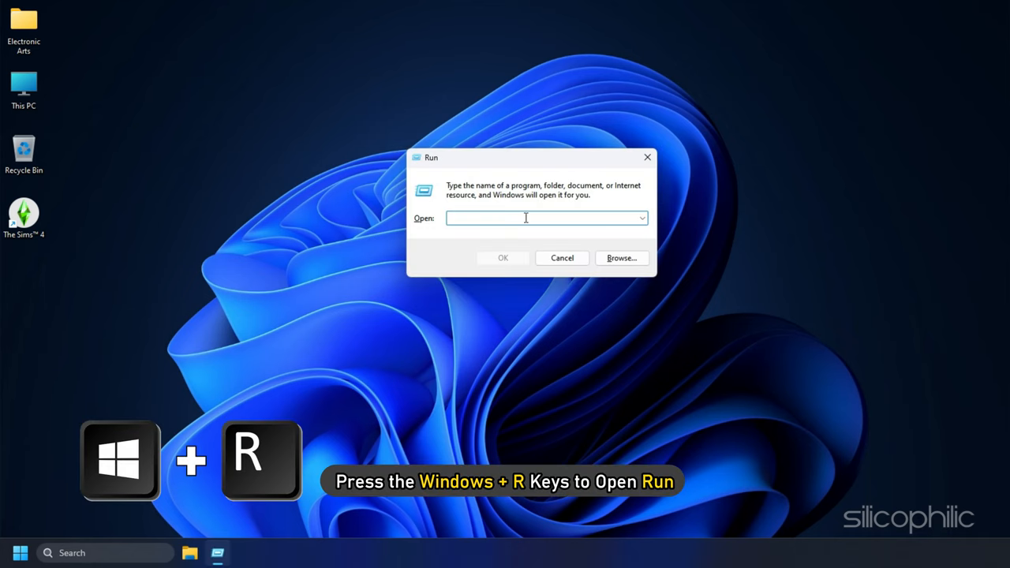
{"action": "type", "text": "appwiz"}
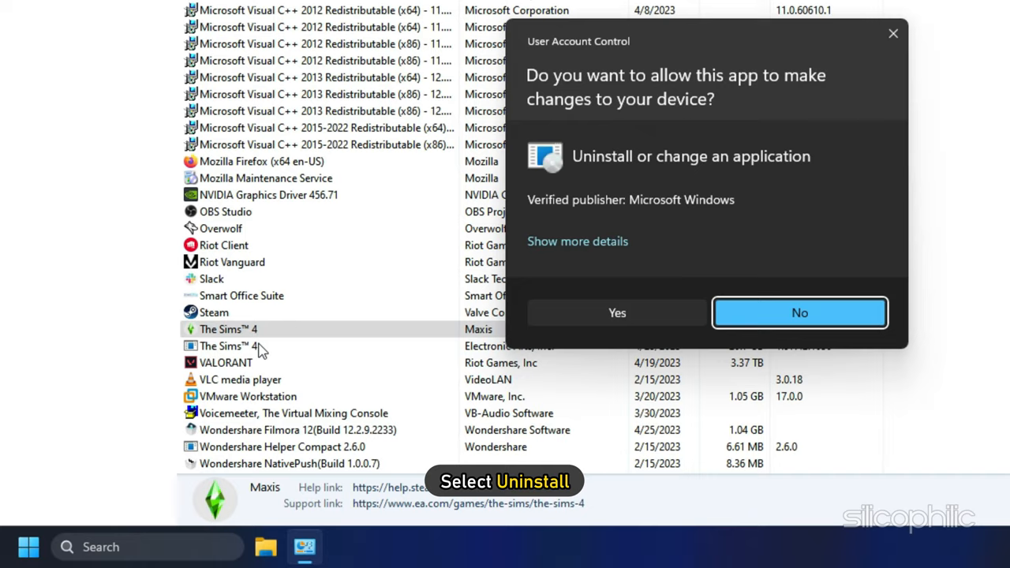
{"action": "left_click", "coordinate": [616, 312]}
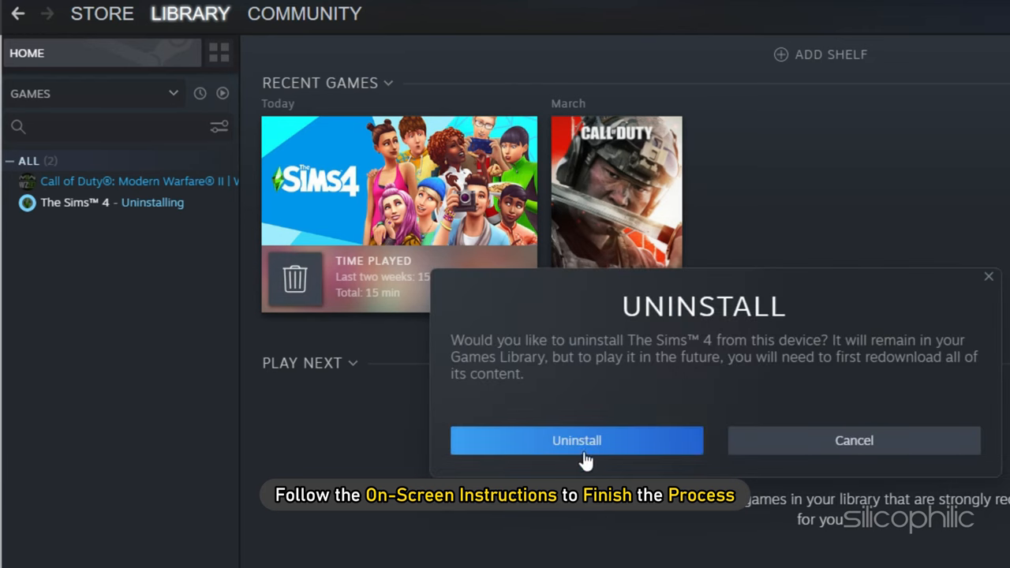
Step: Confirm The Sims 4's uninstall in Steam and start installing it again
{"action": "left_click", "coordinate": [576, 441]}
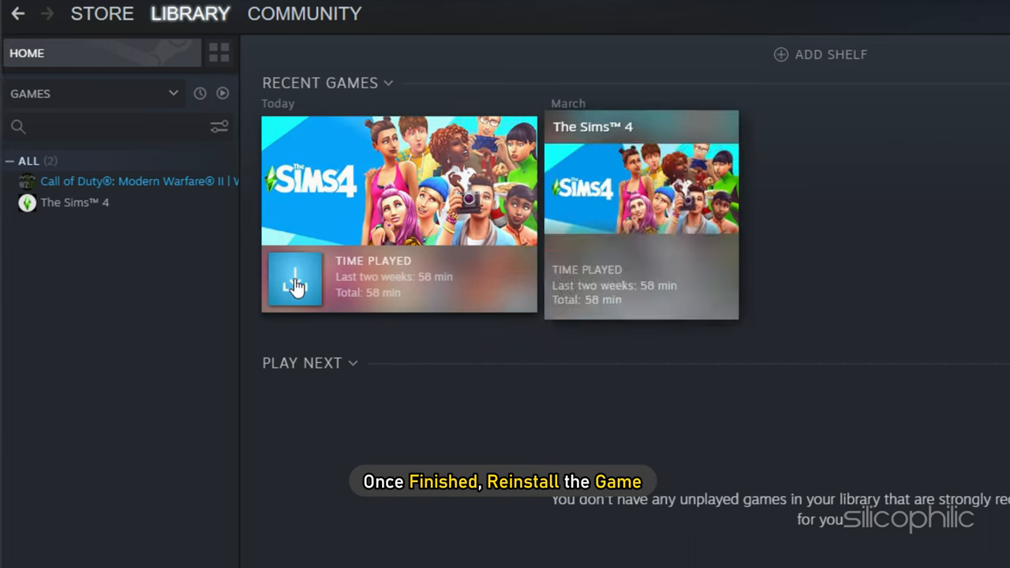
{"action": "left_click", "coordinate": [74, 202]}
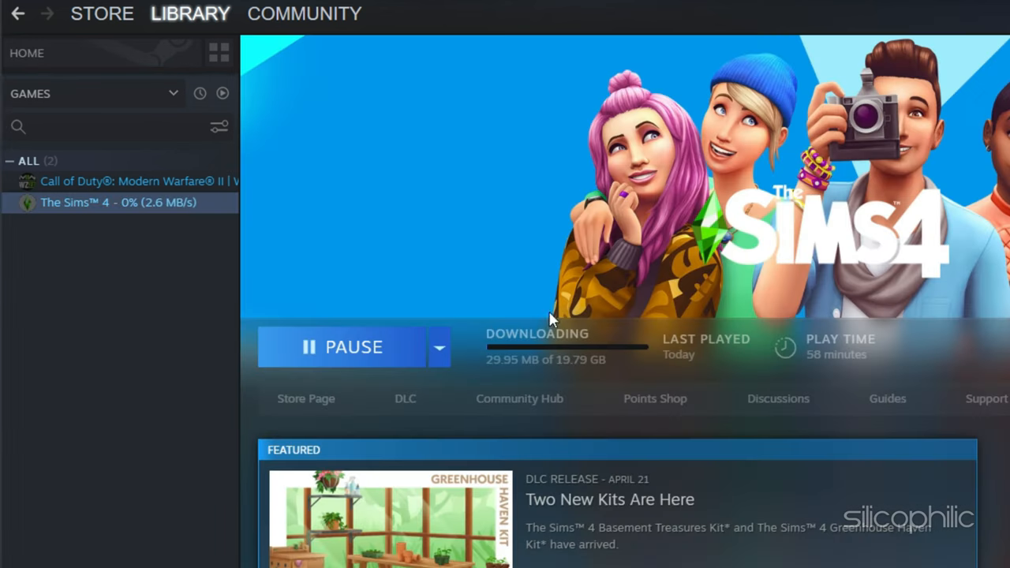
{"action": "mouse_move", "coordinate": [780, 483]}
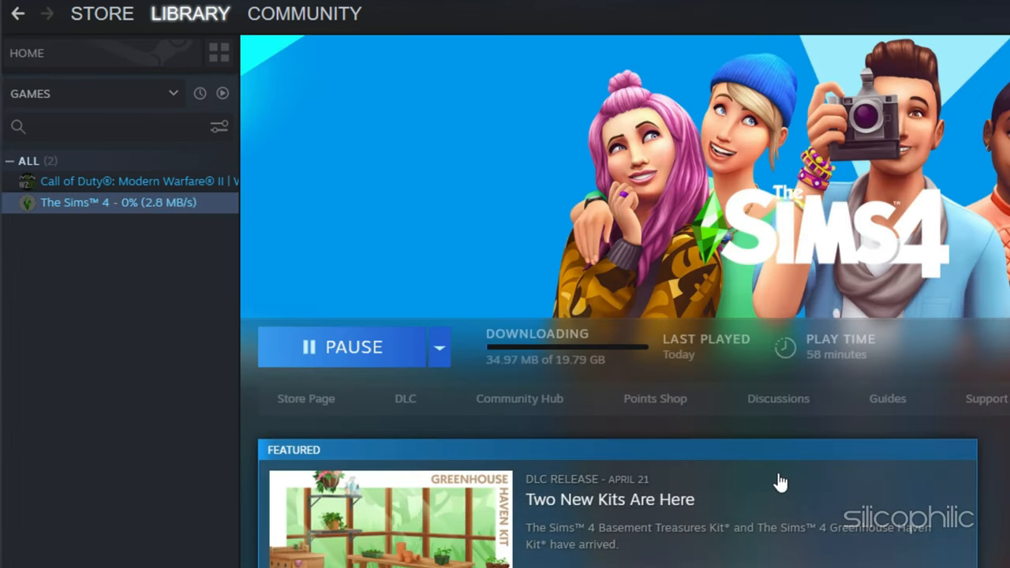